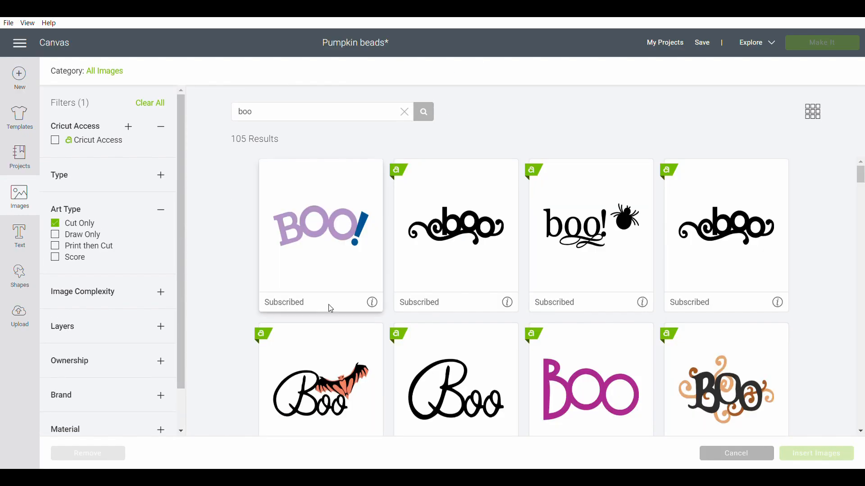
- Insert the ornate Boo! image and resize it to about 3.1 × 2.6 inches
scroll("down", 3)
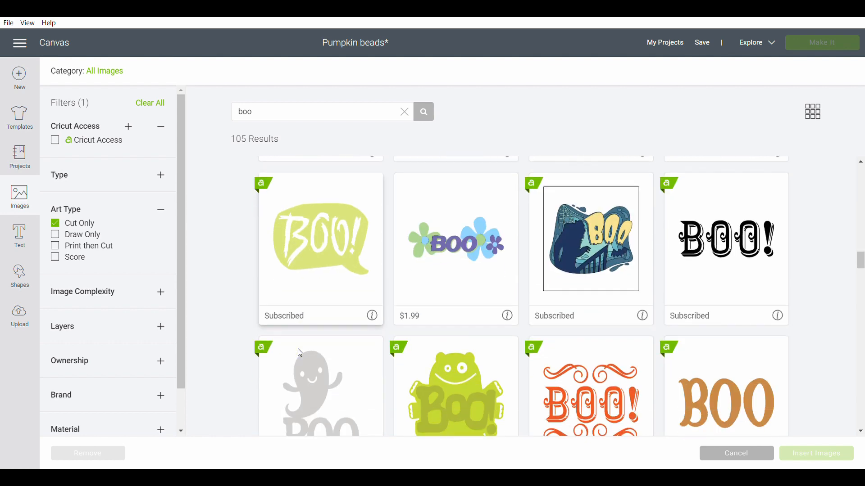
left_click(816, 453)
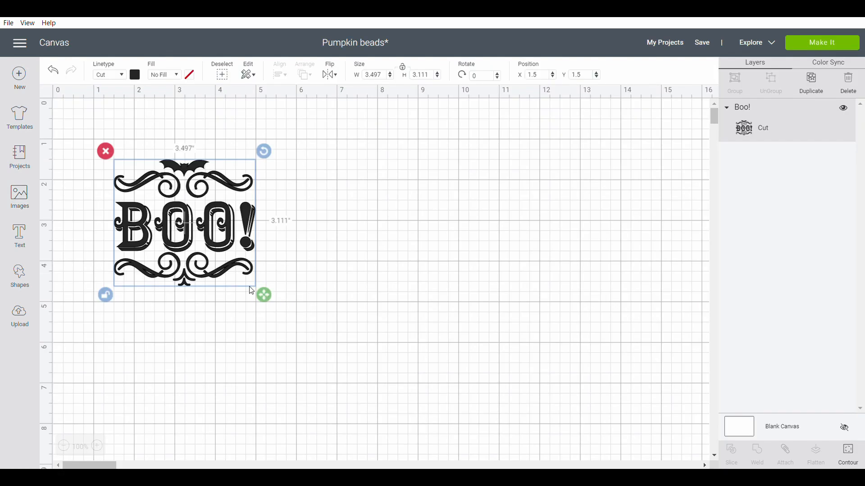
left_click_drag(264, 294, 249, 294)
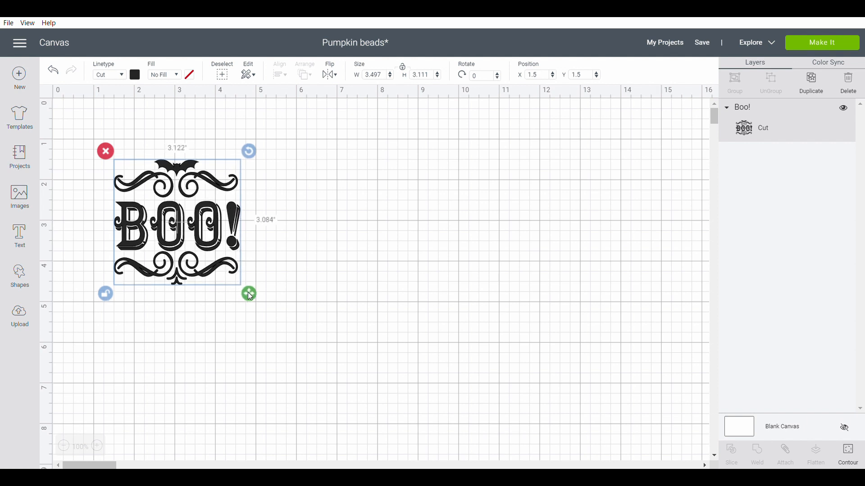
left_click_drag(249, 292, 245, 270)
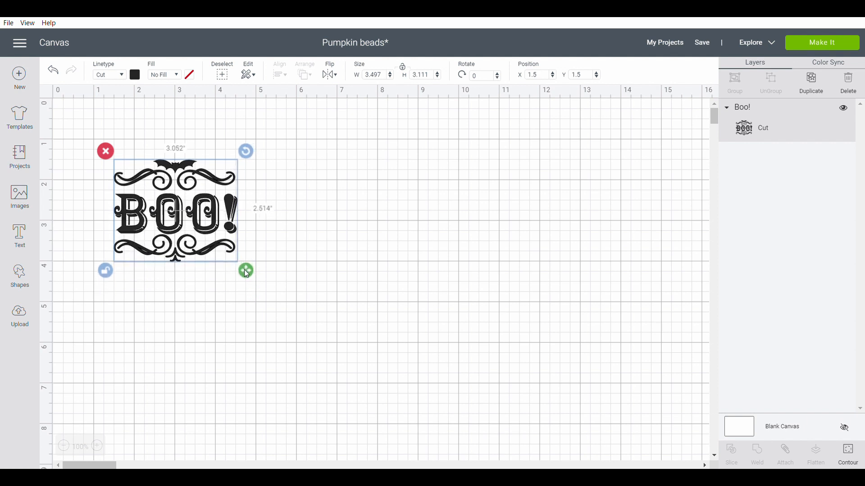
left_click_drag(245, 271, 243, 275)
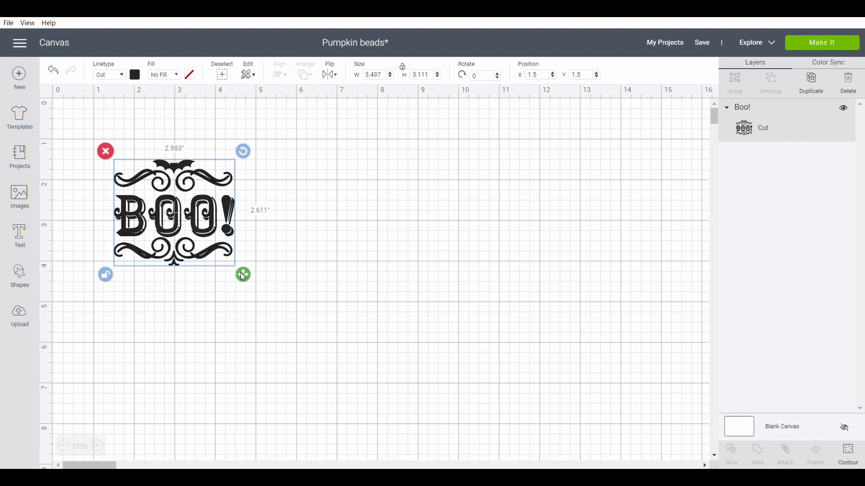
left_click_drag(243, 275, 248, 272)
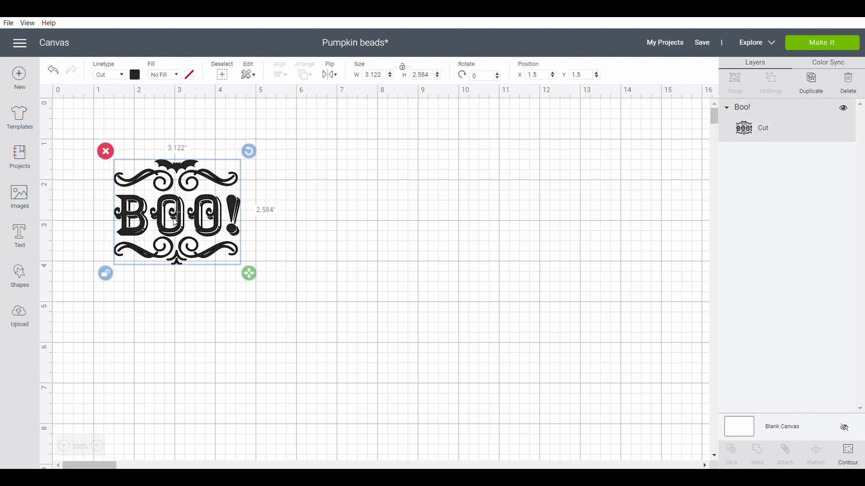
left_click(19, 196)
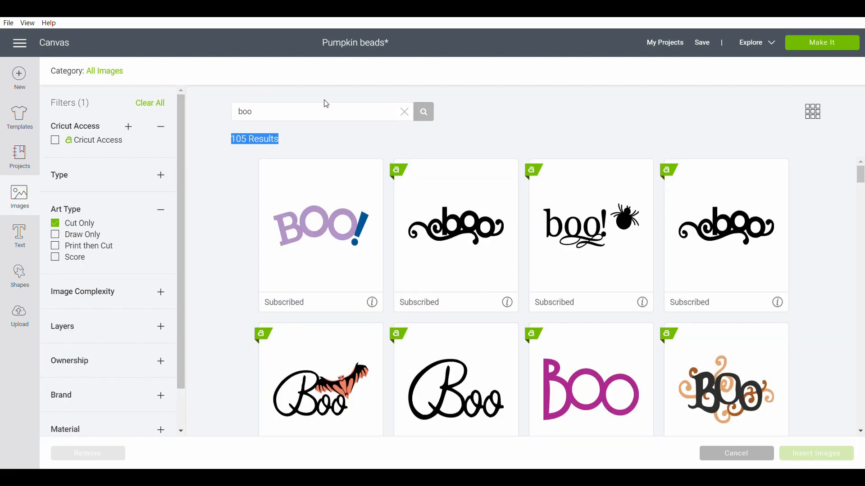
- Insert the Happy Fall Y'all design from the 'happy' search and recolour it turquoise
type("happy fall yall")
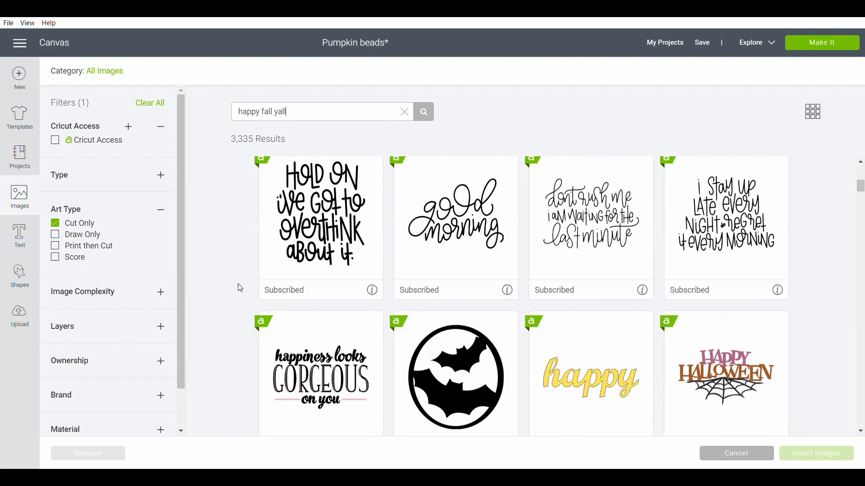
scroll("down", 3)
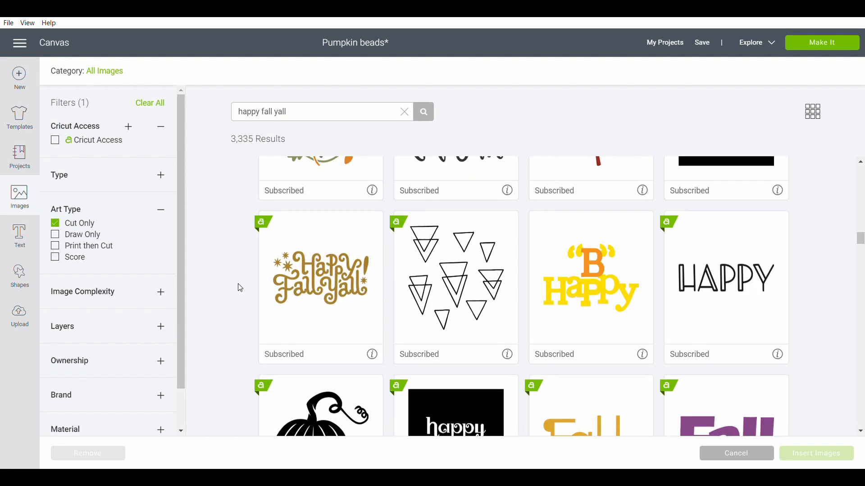
left_click(816, 453)
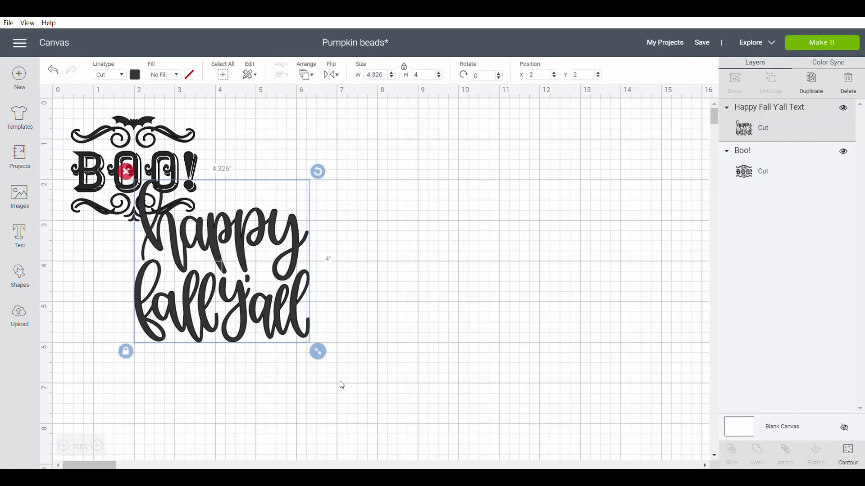
left_click(135, 75)
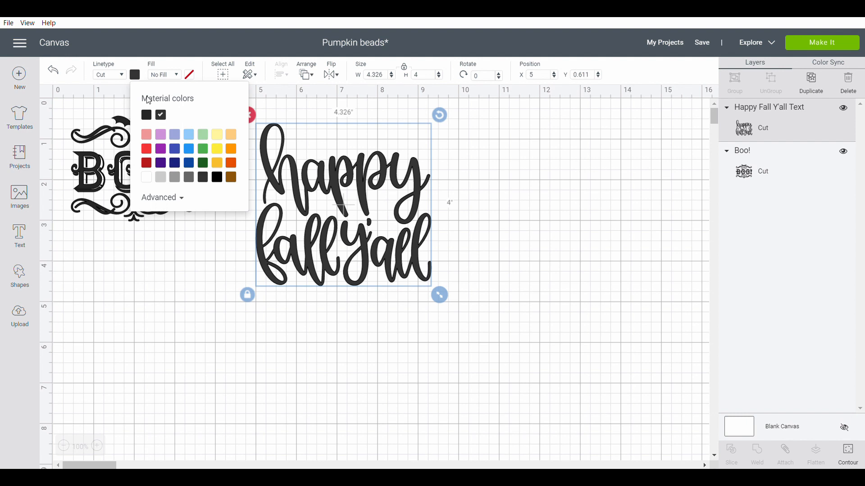
left_click(162, 197)
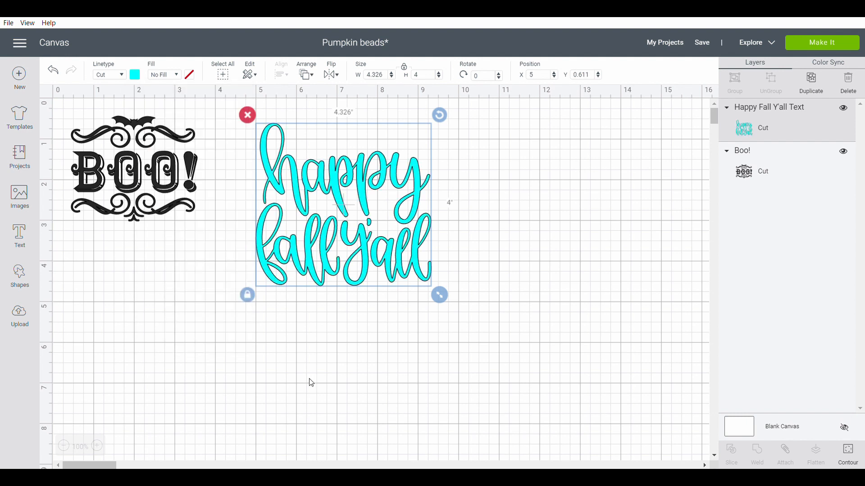
- Shrink the Happy Fall Y'all design to about 2.95 × 2.4 inches
left_click_drag(439, 295, 380, 253)
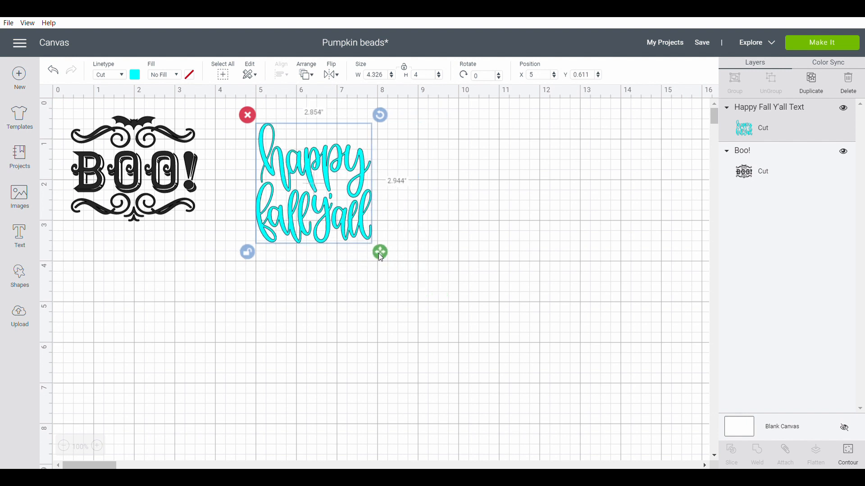
left_click_drag(379, 252, 382, 231)
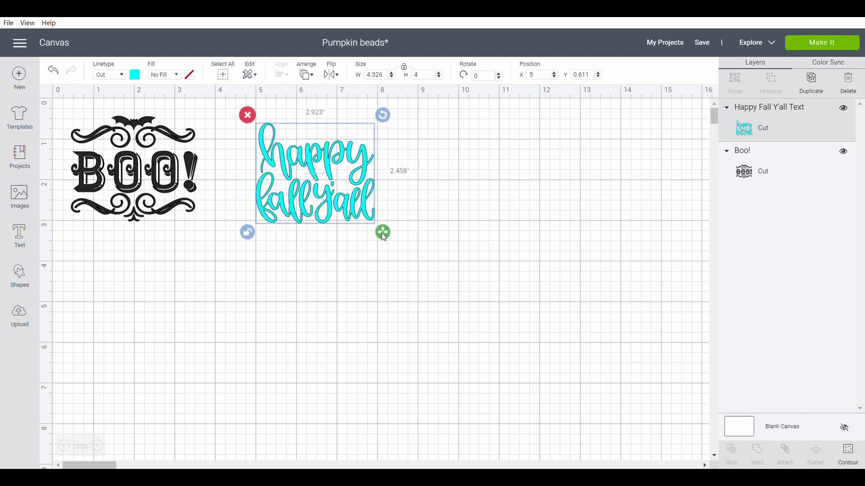
left_click_drag(382, 231, 383, 229)
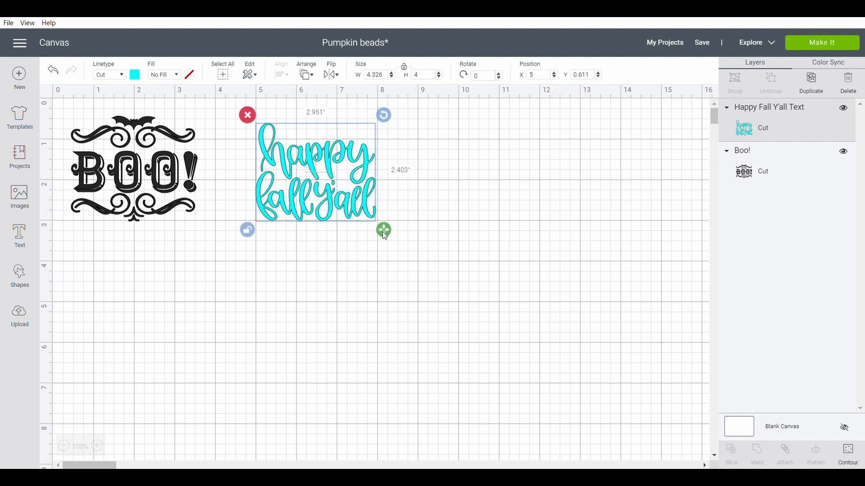
left_click_drag(383, 230, 383, 230)
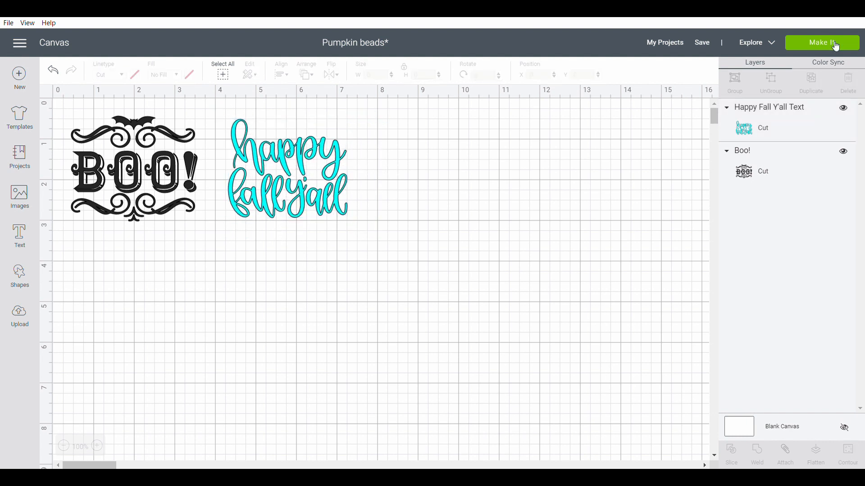
left_click(822, 43)
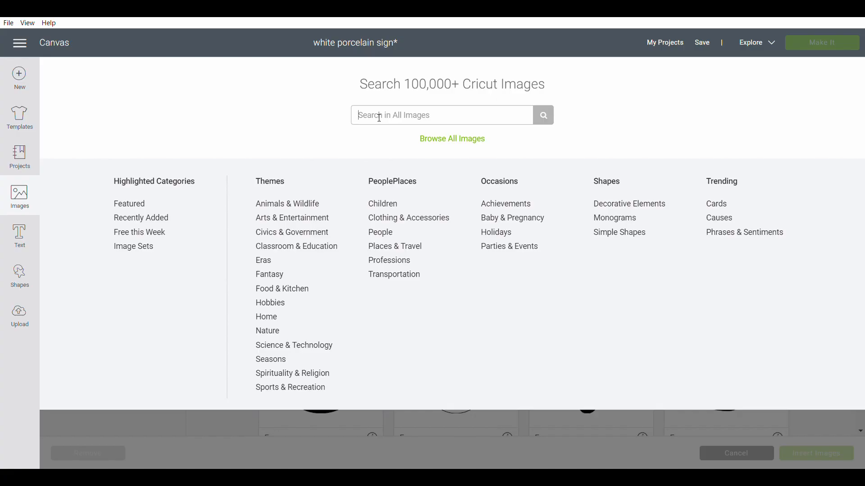
- Search 'pum' and insert the 25¢ Pumpkin Farm sign image
type("pumpkin farm")
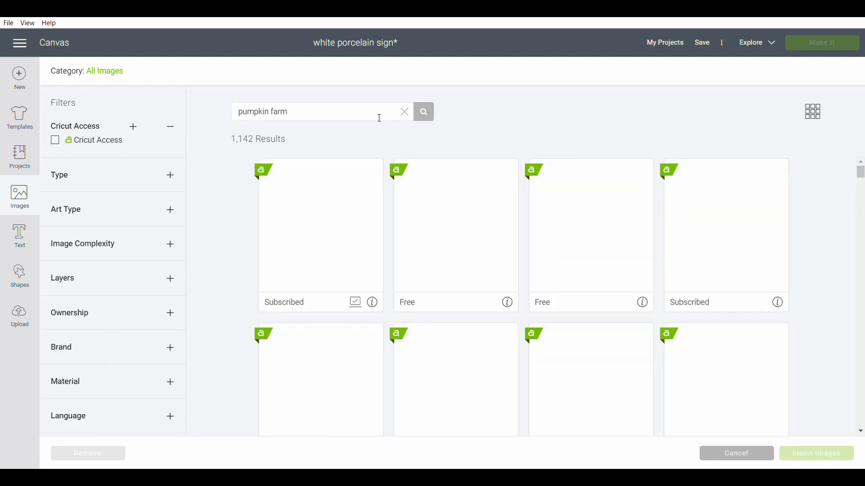
left_click(423, 111)
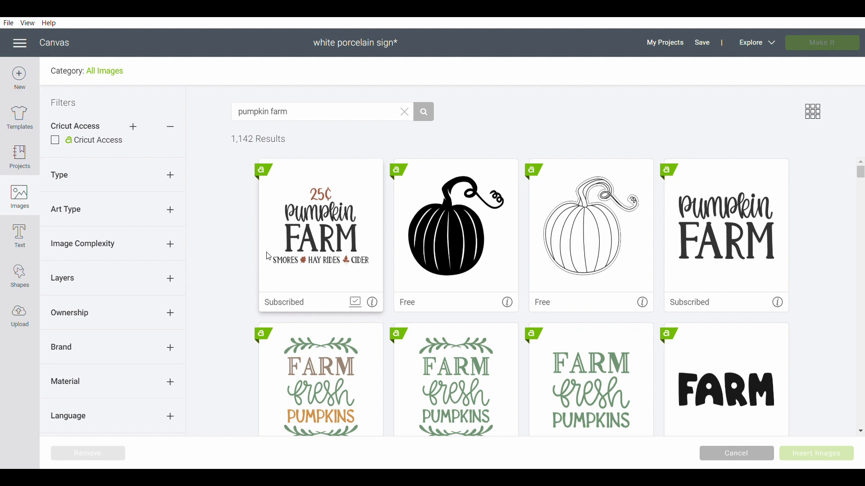
mouse_move(307, 241)
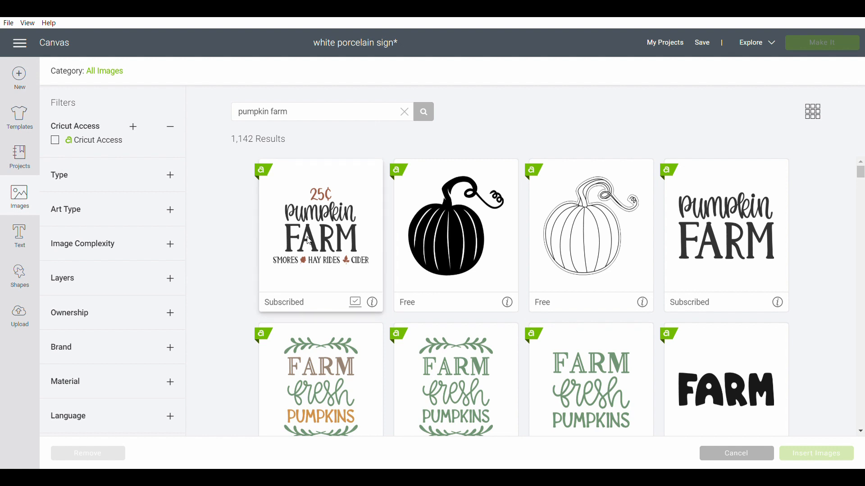
left_click(320, 234)
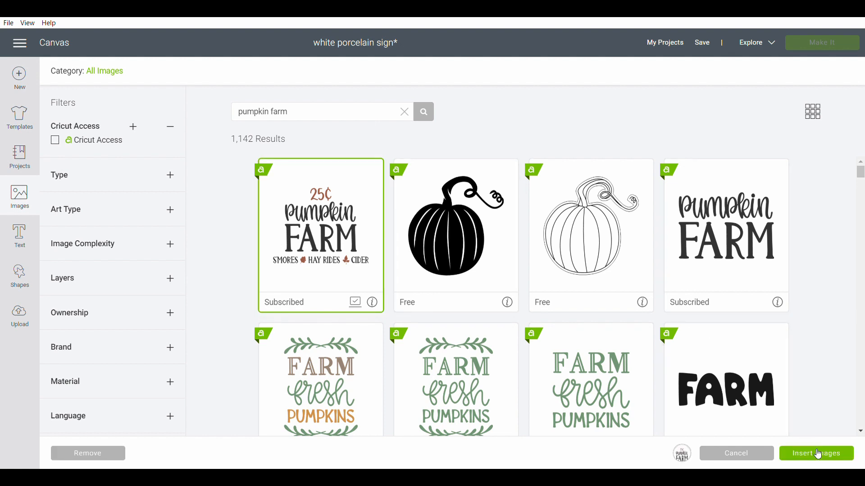
left_click(816, 452)
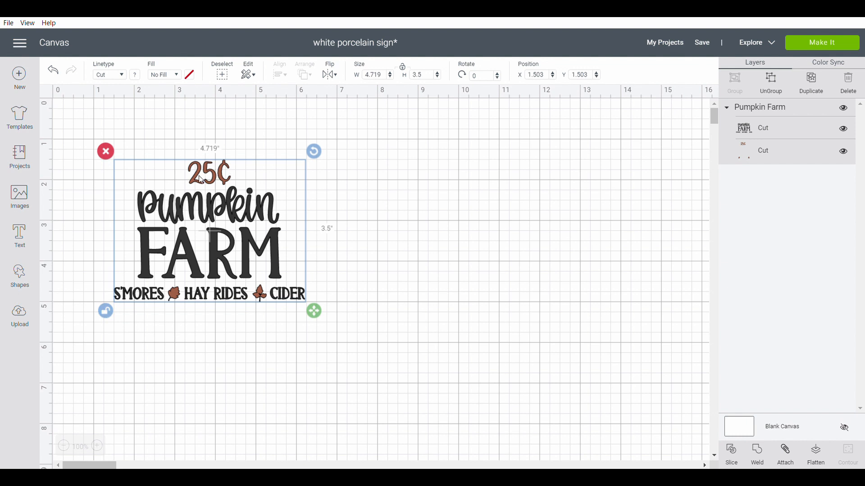
- Turn the Pumpkin Farm design black and shrink it to about 2.8 × 1.8 inches
right_click(204, 234)
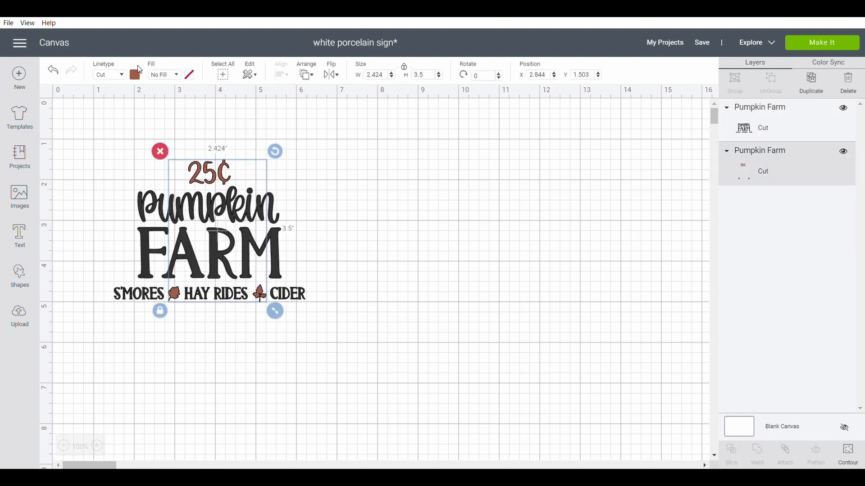
left_click(135, 74)
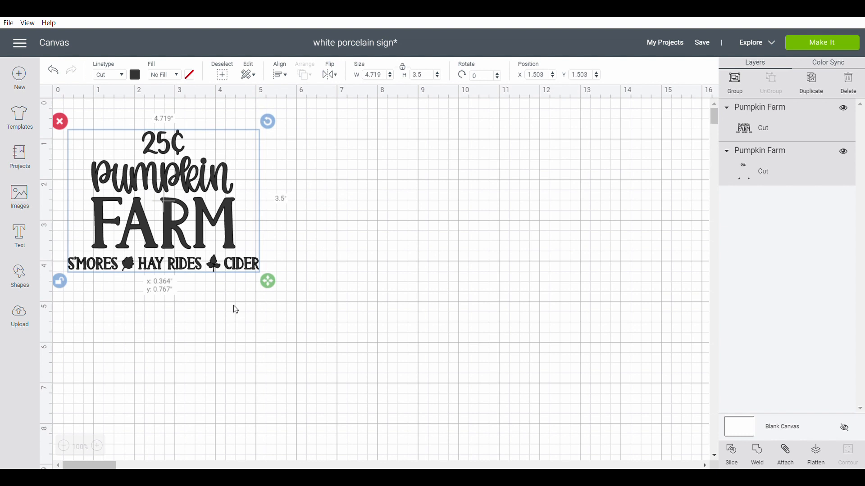
left_click_drag(268, 280, 189, 248)
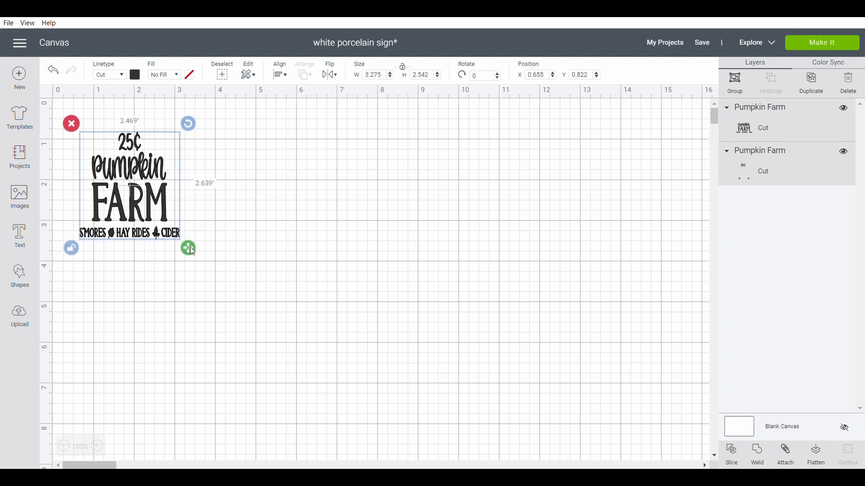
left_click_drag(188, 247, 202, 214)
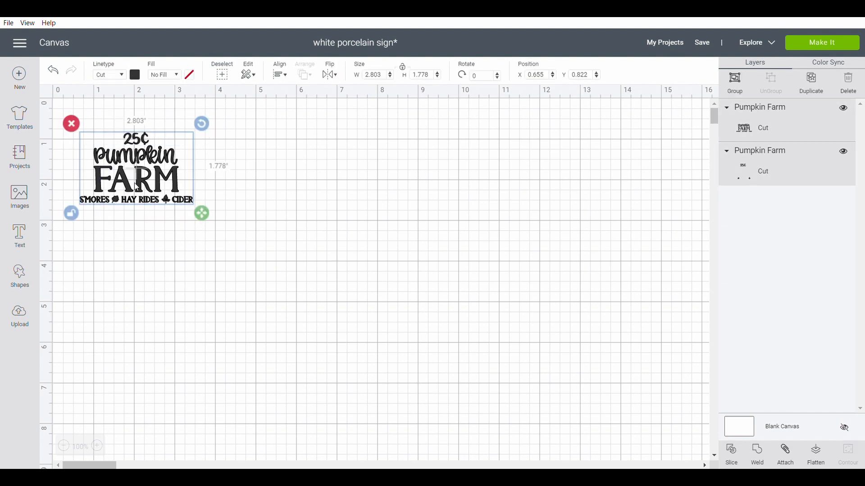
left_click(19, 199)
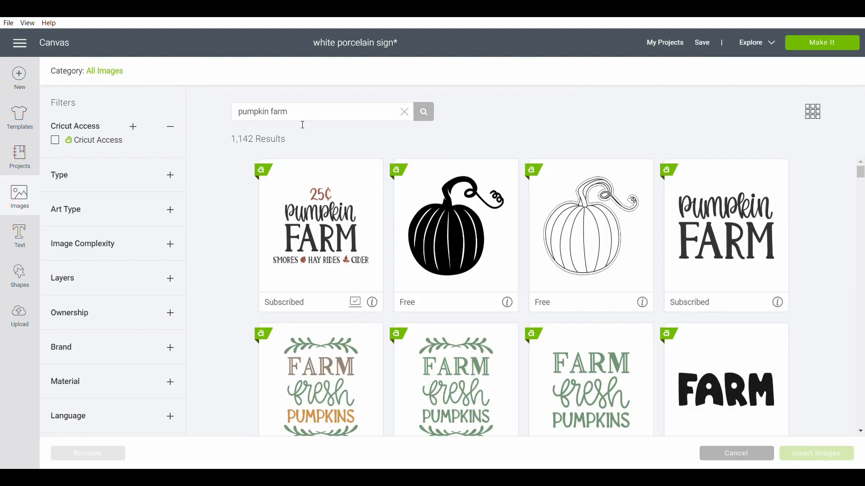
- Add a shrunken Oct 31 badge and attach the Pumpkin Farm layers together
type("oct 31")
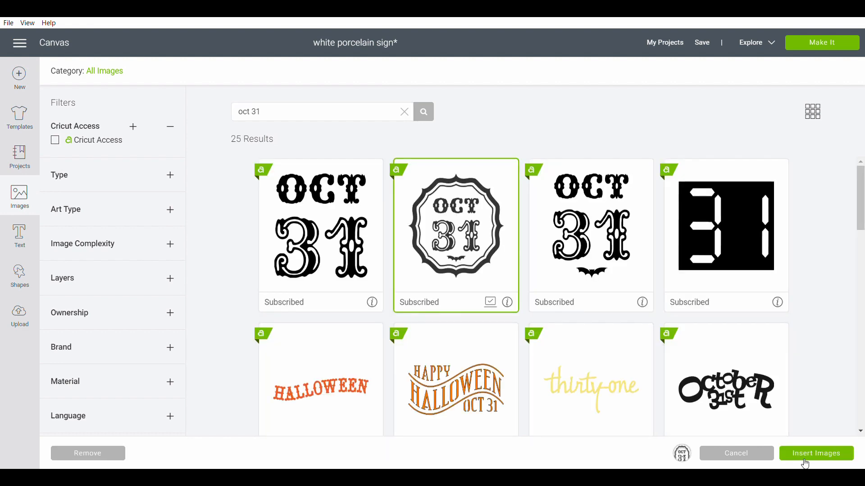
left_click(816, 454)
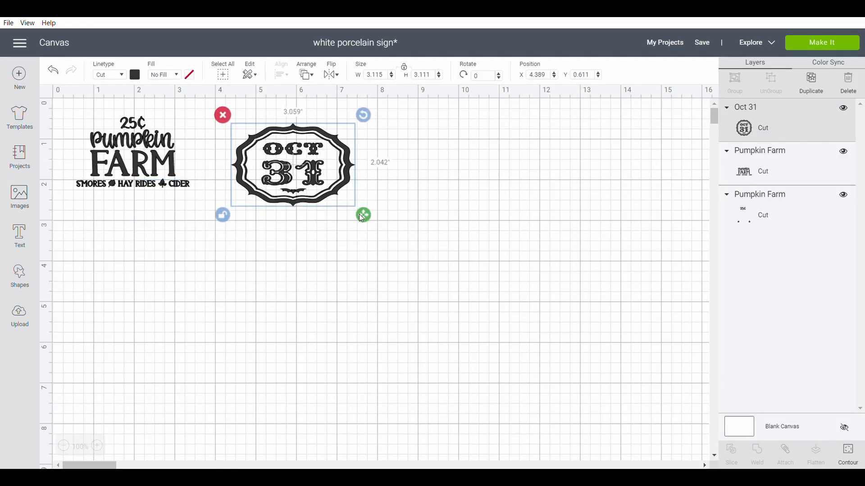
left_click_drag(362, 215, 354, 193)
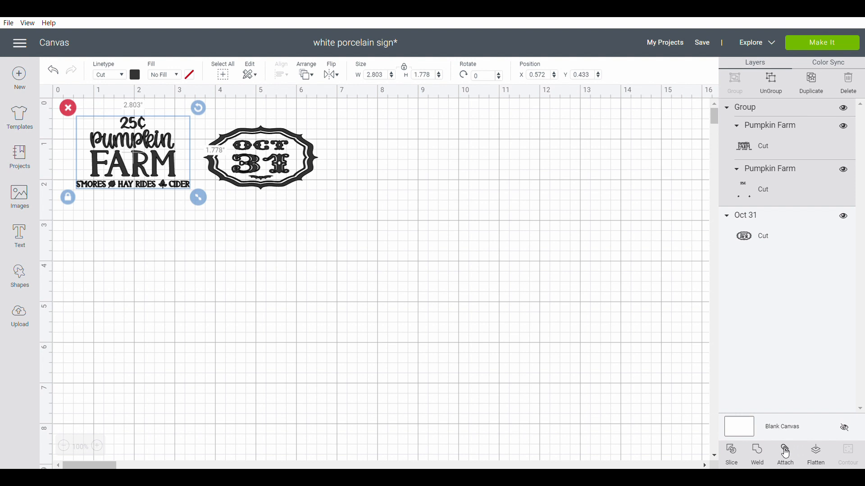
left_click(784, 452)
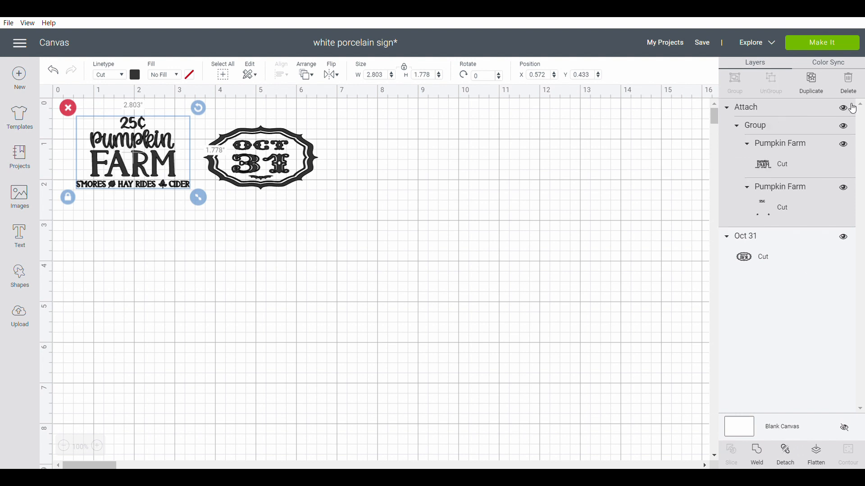
left_click(821, 43)
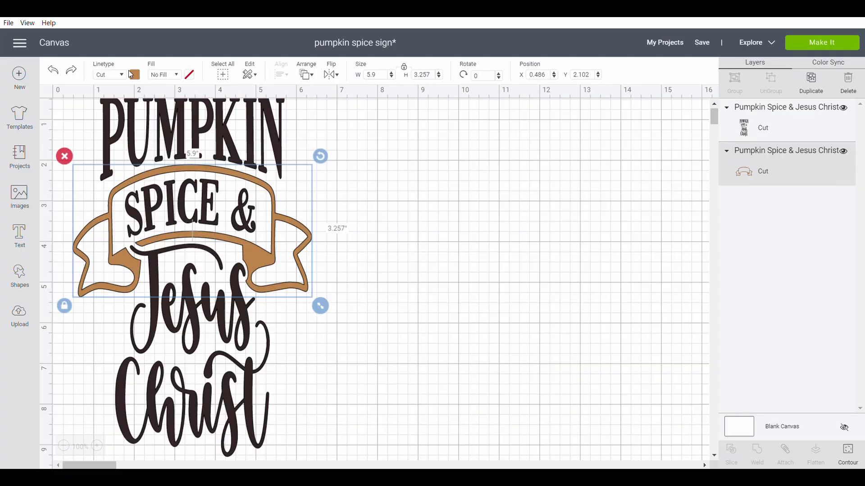
- Recolour the ribbon teal and send the sign to the cutting mats
left_click(134, 75)
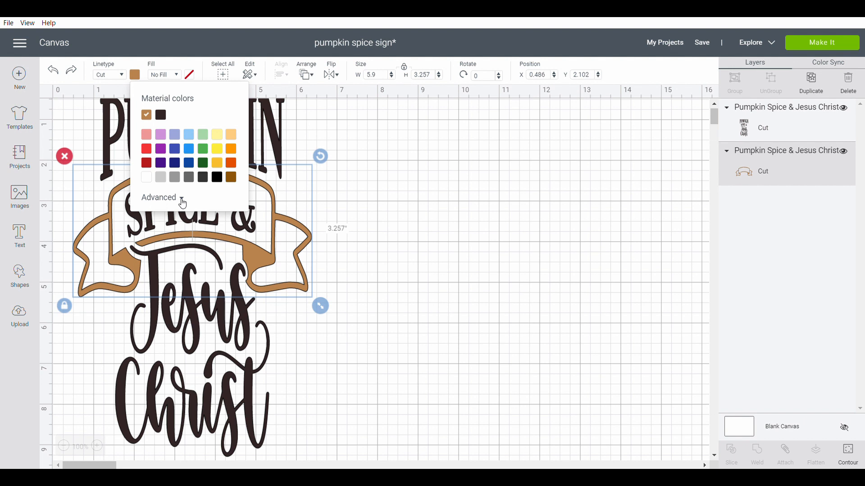
left_click(163, 197)
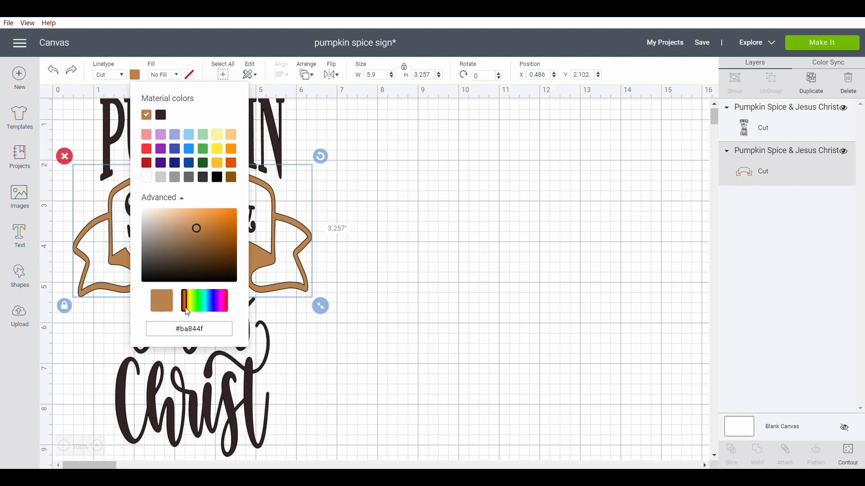
left_click(213, 300)
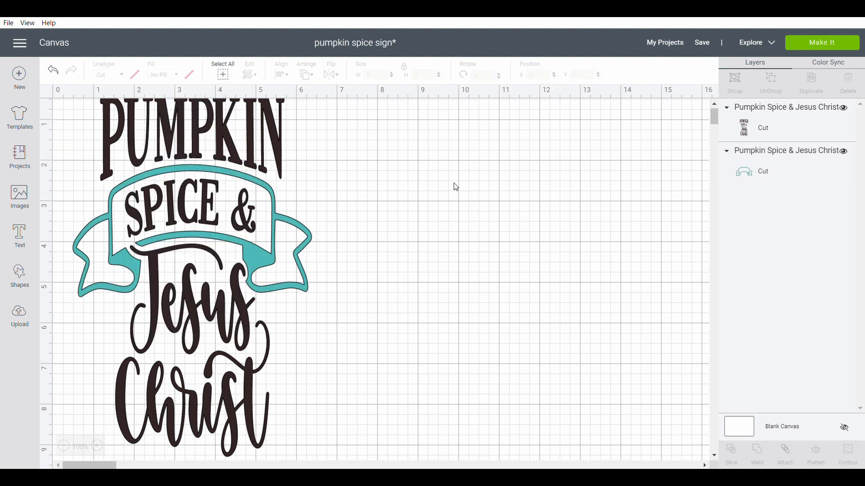
mouse_move(833, 39)
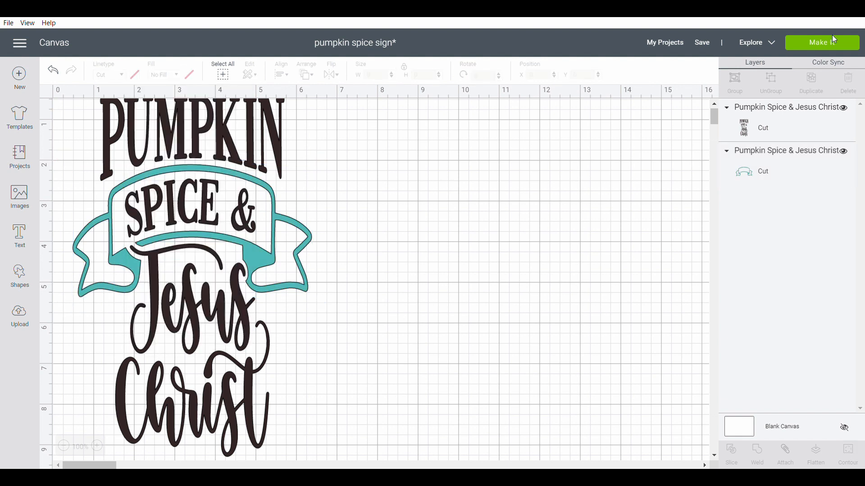
left_click(821, 42)
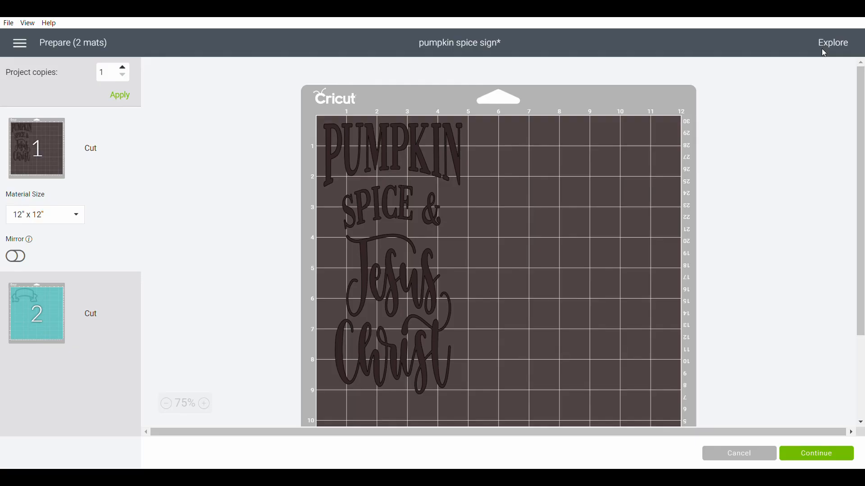
- Exit the mat preview to begin a new blank canvas
left_click(738, 453)
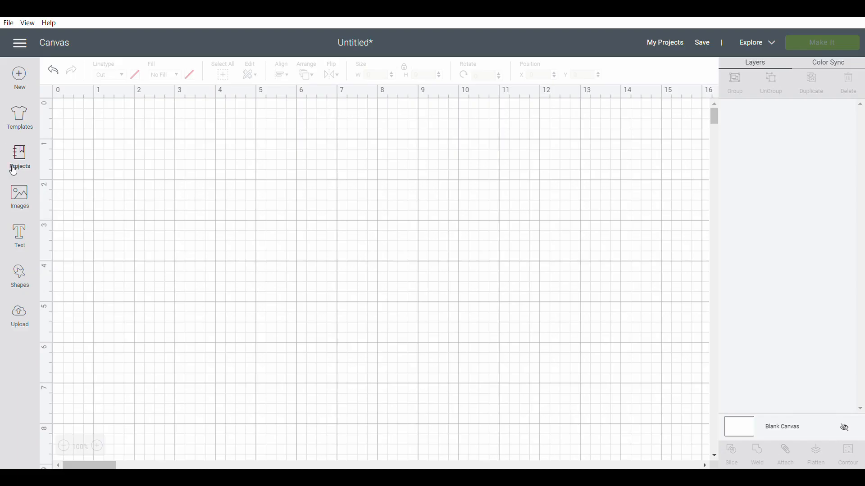
- Insert the Fall Banner image with four orange pennants spelling FALL
left_click(19, 196)
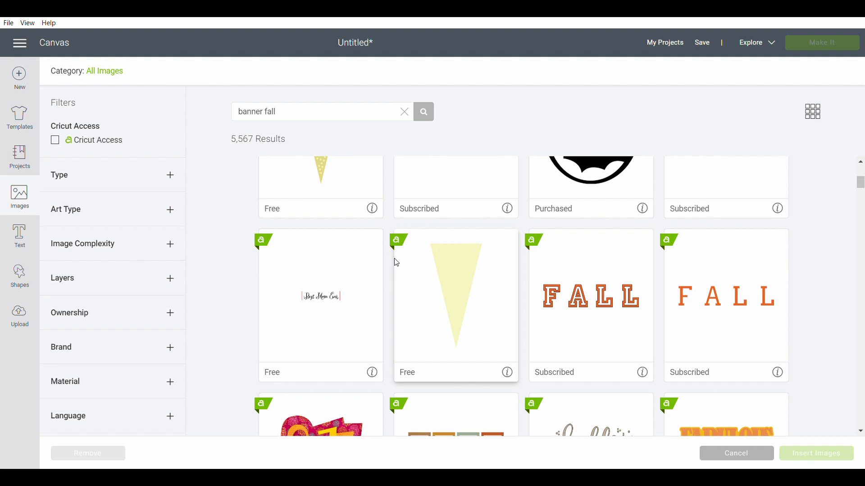
left_click(816, 454)
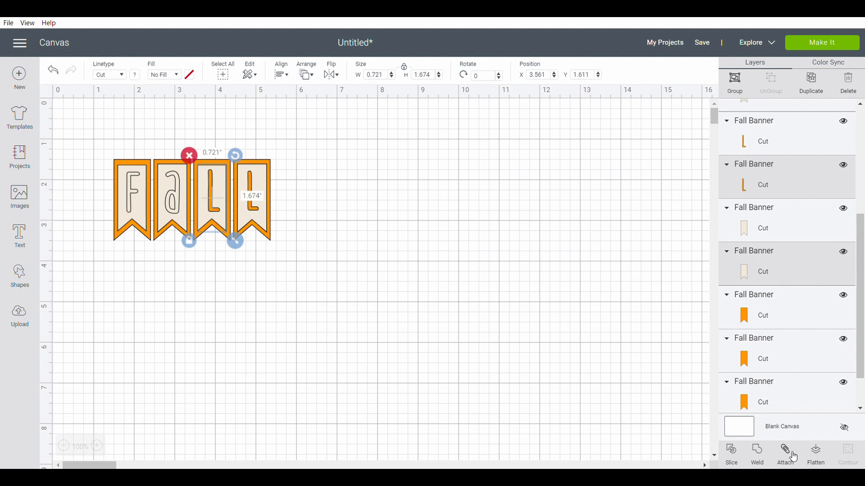
- Attach the banner letters to their panels, previewing the mats in between
left_click(783, 452)
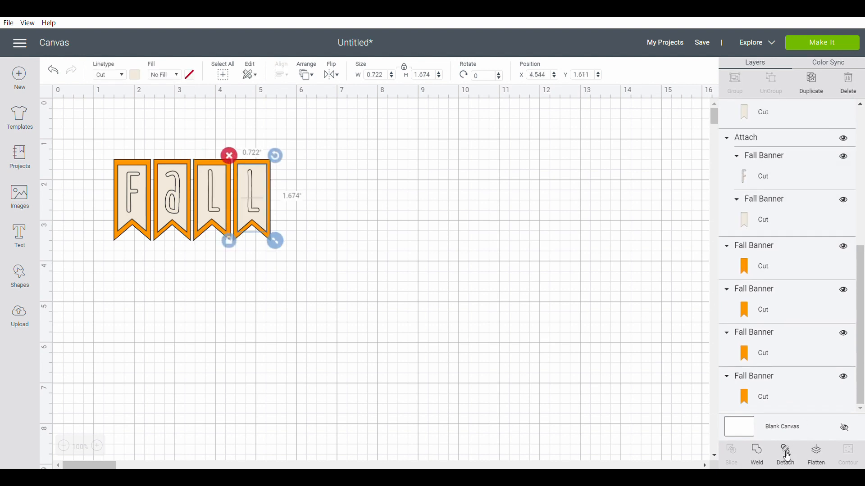
left_click(821, 42)
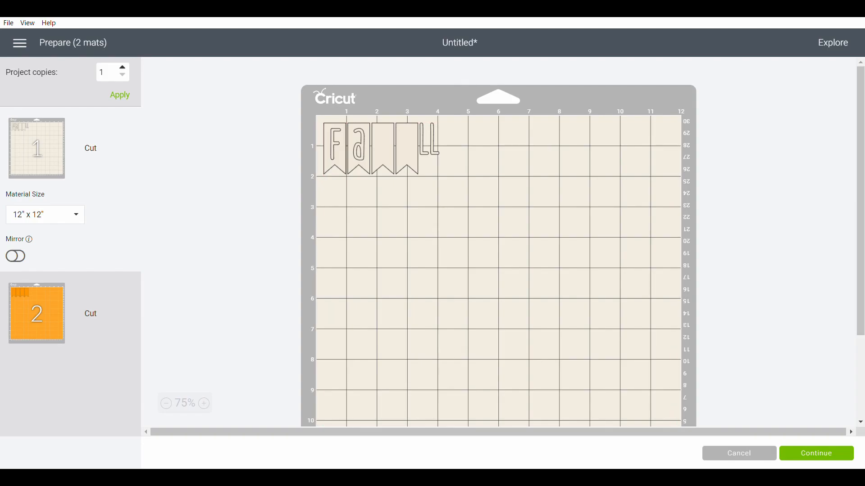
left_click(738, 454)
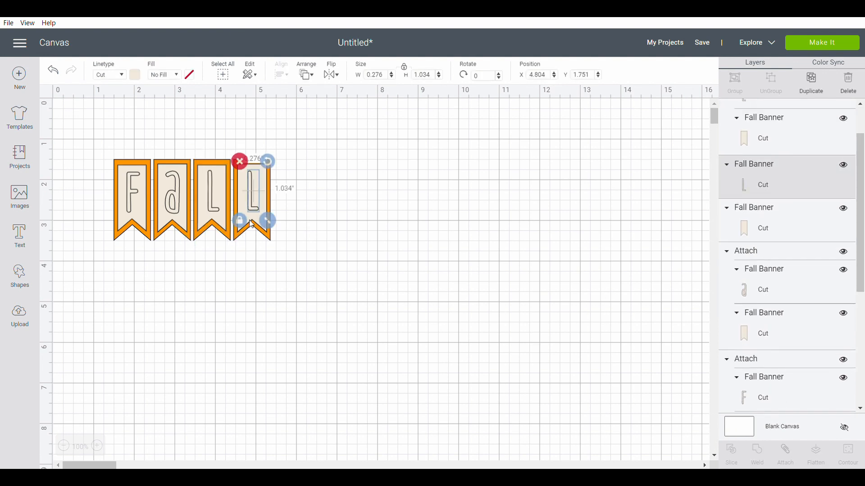
left_click(821, 43)
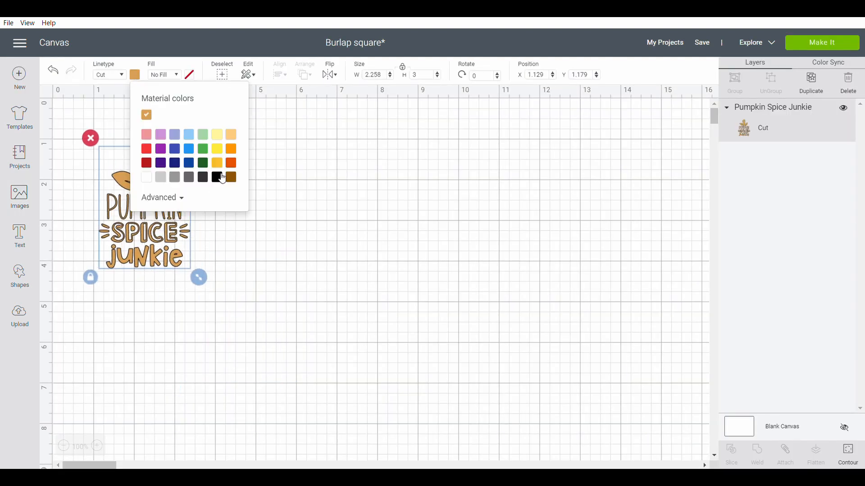
- Make the Pumpkin Spice Junkie design black, about 3.7 inches, near the top-left
left_click(201, 177)
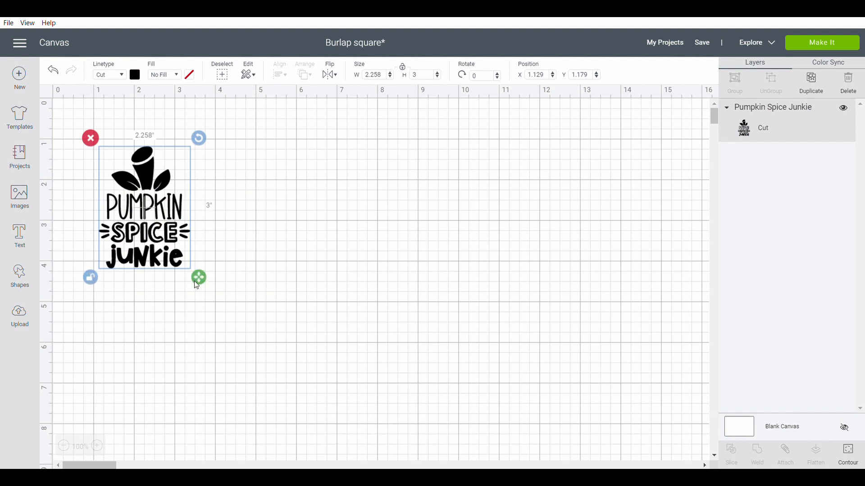
left_click_drag(198, 278, 213, 276)
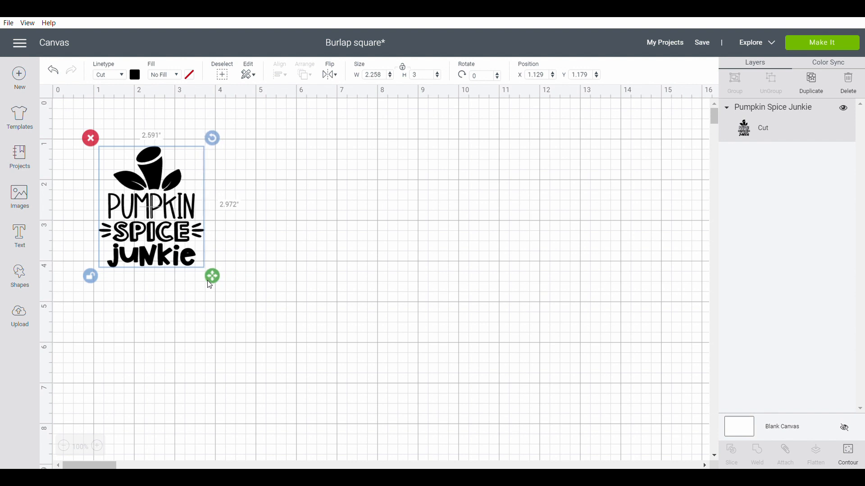
left_click_drag(212, 275, 212, 291)
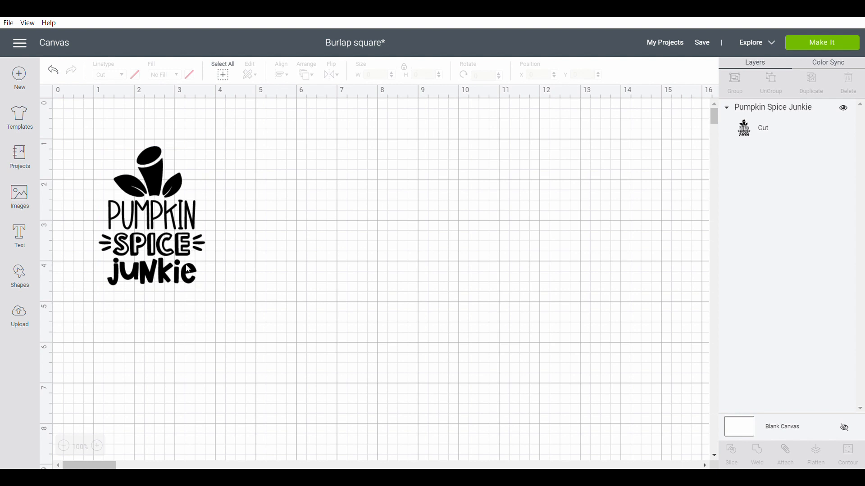
left_click(151, 215)
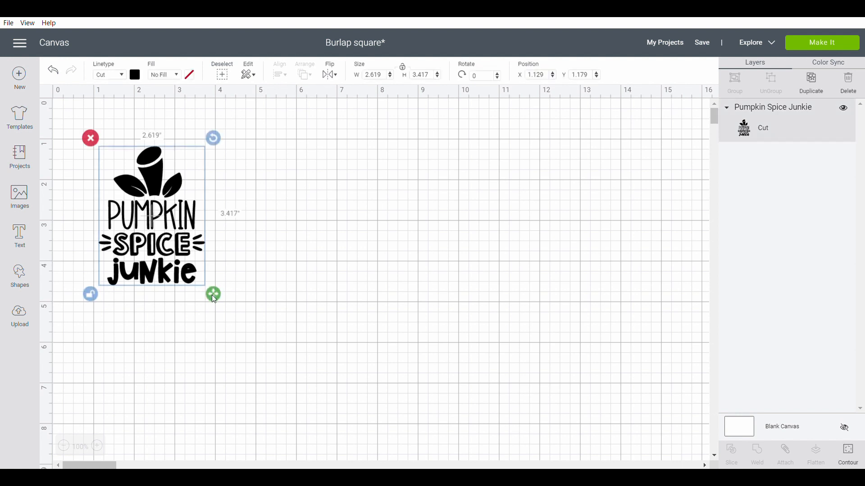
left_click_drag(214, 293, 217, 300)
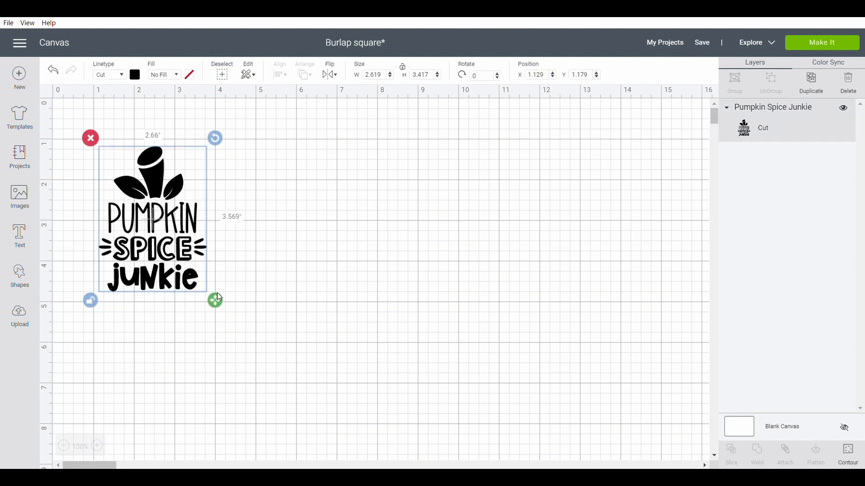
left_click_drag(216, 300, 252, 307)
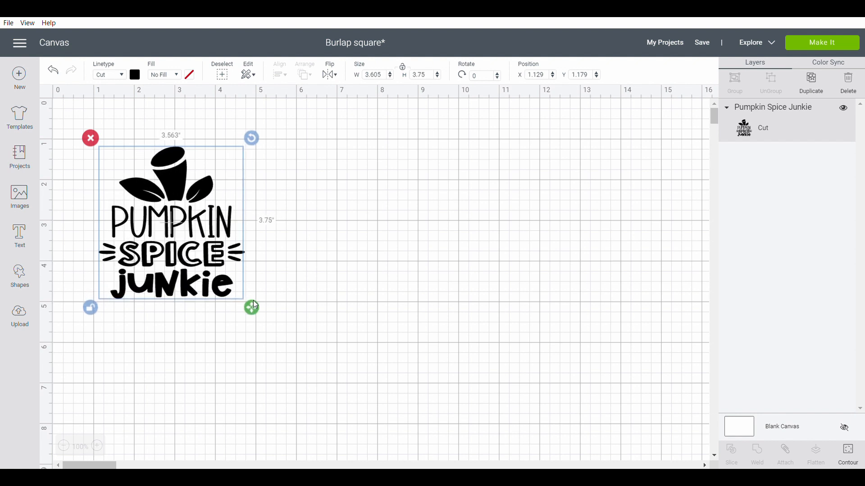
left_click_drag(251, 308, 258, 307)
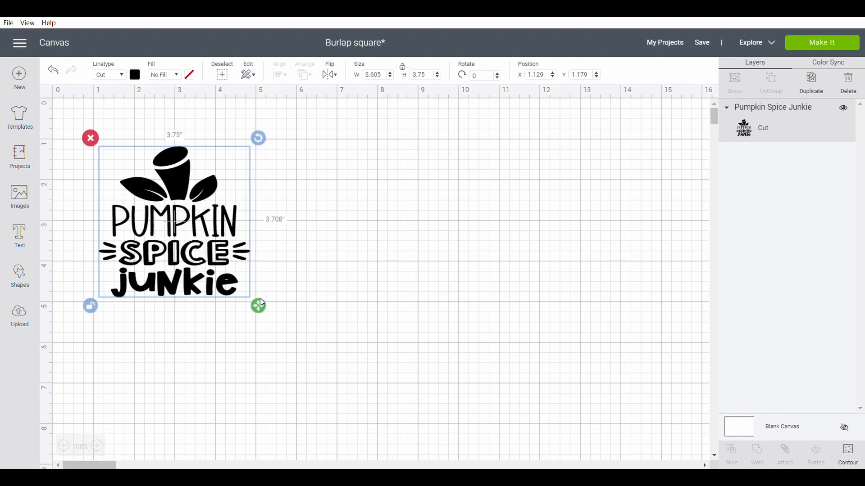
left_click_drag(258, 307, 258, 299)
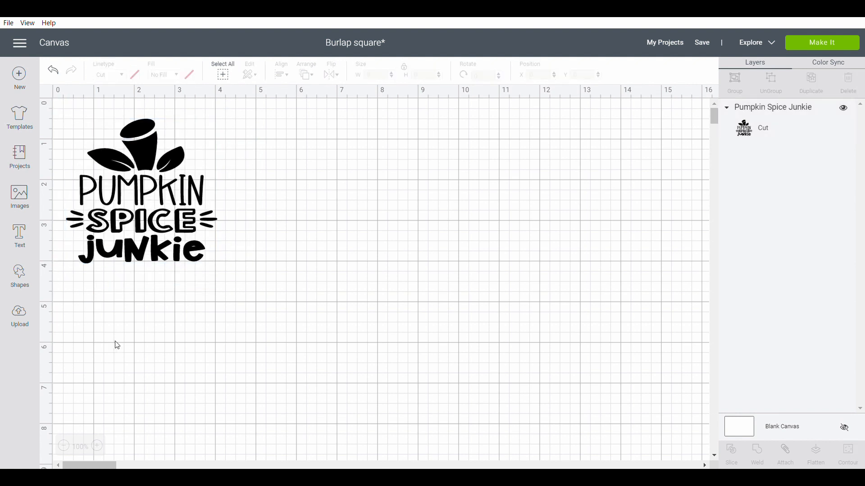
- Search 'coffee cup' with Cut Only and insert a tea cup and skull icon
left_click(19, 196)
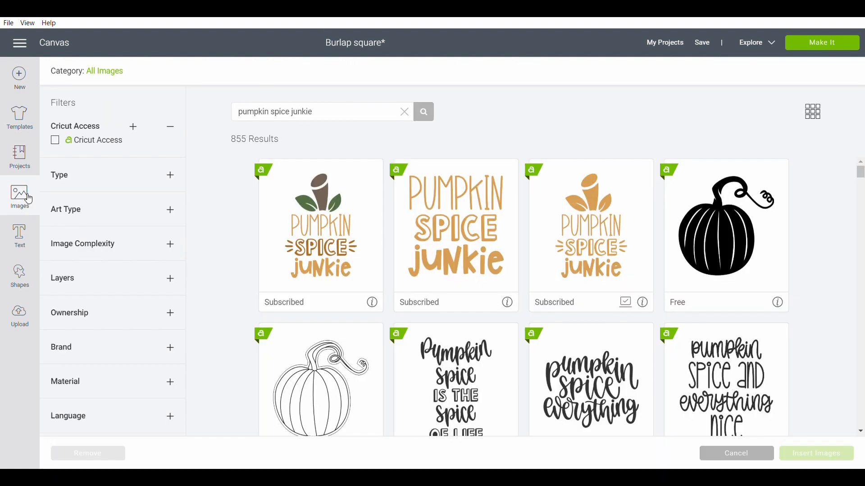
type("coffee cup")
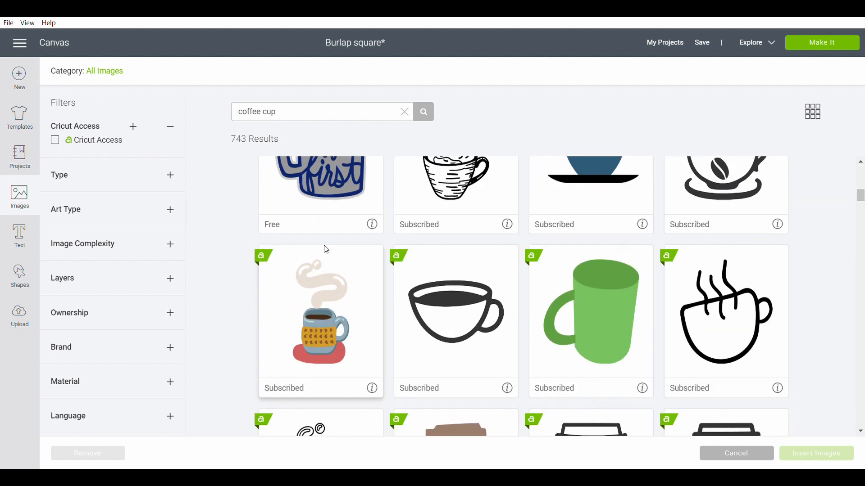
left_click(55, 223)
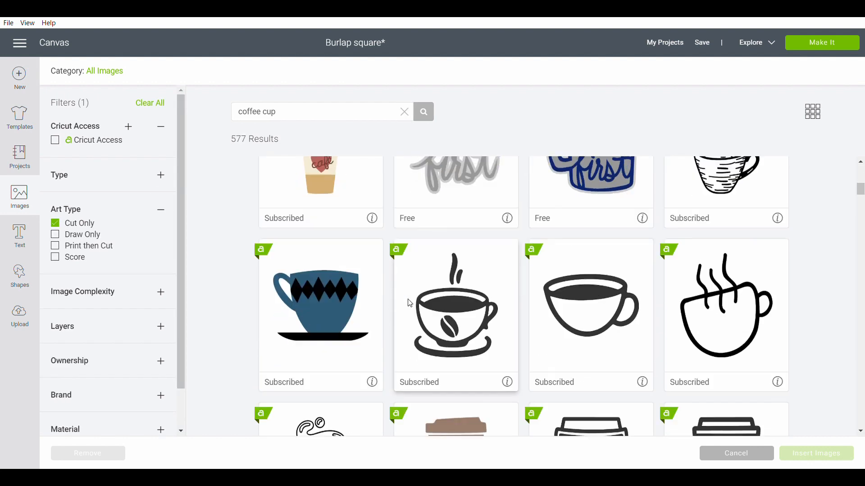
scroll("down", 3)
type("crossbones")
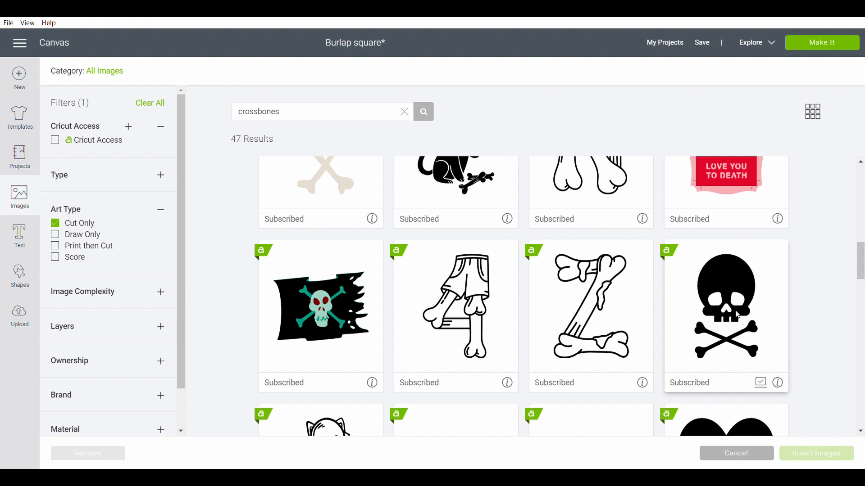
left_click(816, 453)
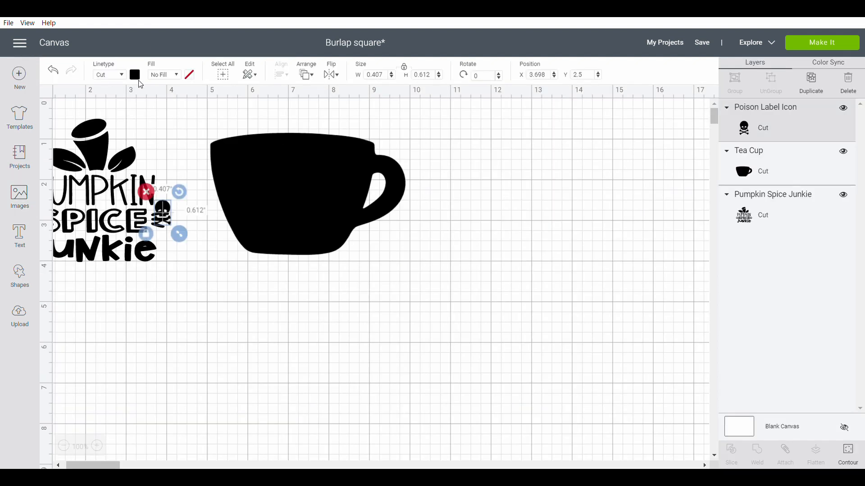
- Move the skull-and-crossbones onto the tea cup, enlarge it to about 1.4 × 2.1 inches, and center it
left_click(135, 74)
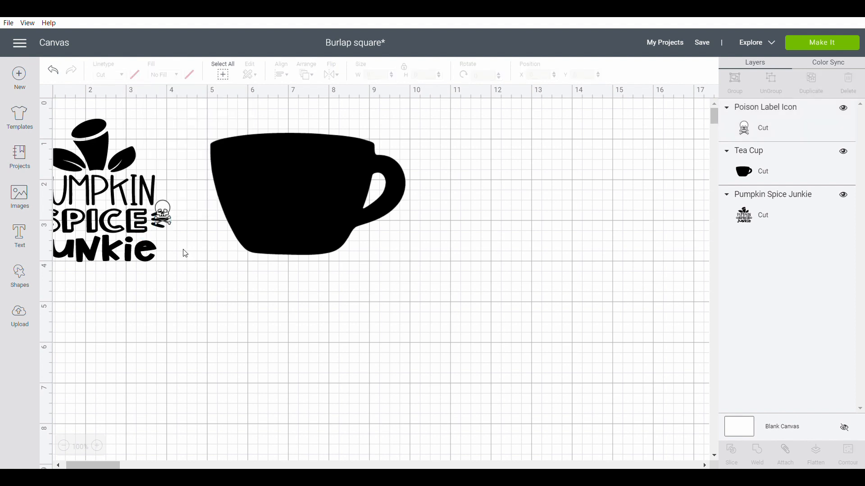
left_click(163, 211)
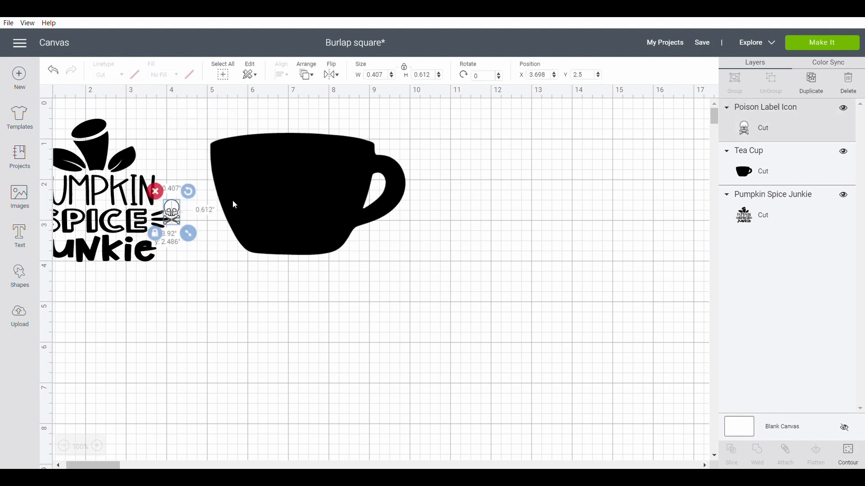
left_click_drag(171, 209, 285, 187)
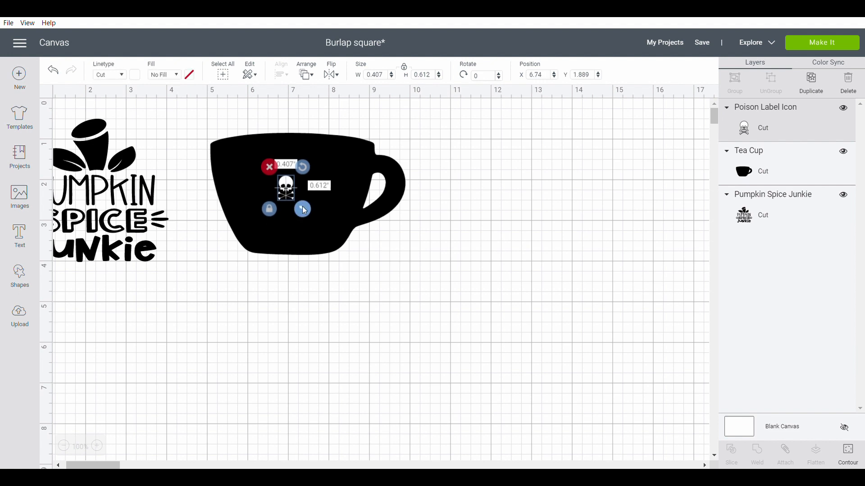
left_click_drag(302, 208, 336, 262)
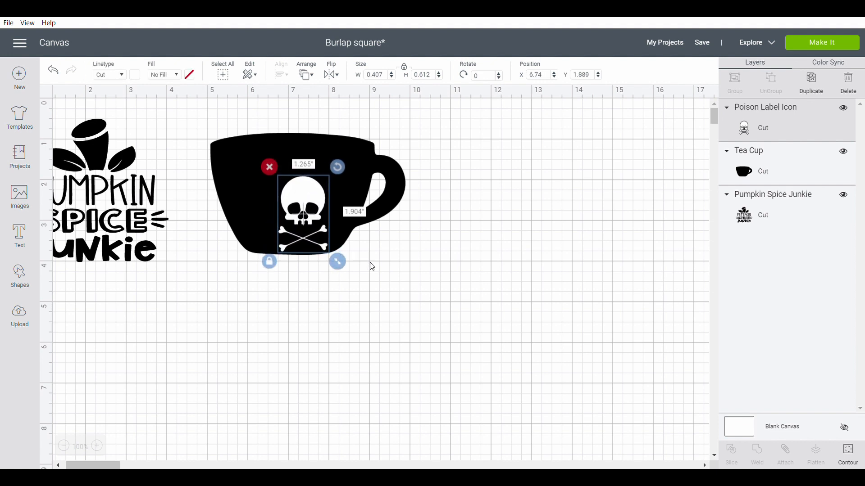
left_click_drag(336, 261, 342, 270)
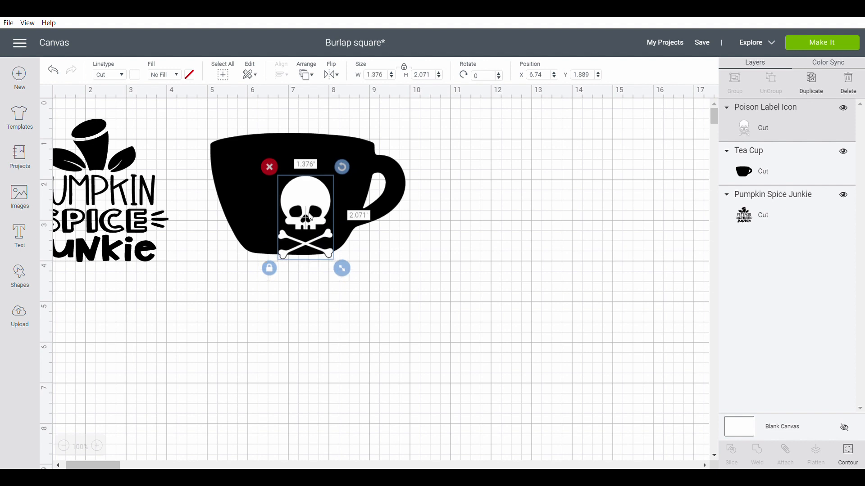
left_click_drag(305, 215, 293, 184)
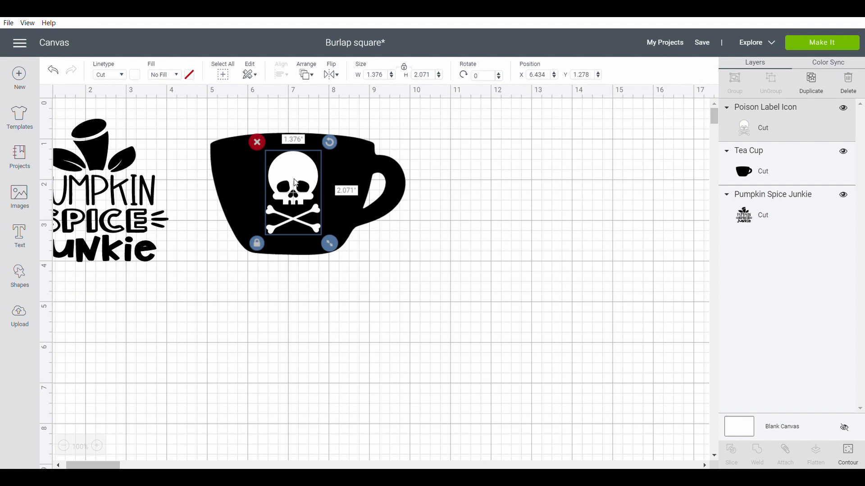
mouse_move(101, 270)
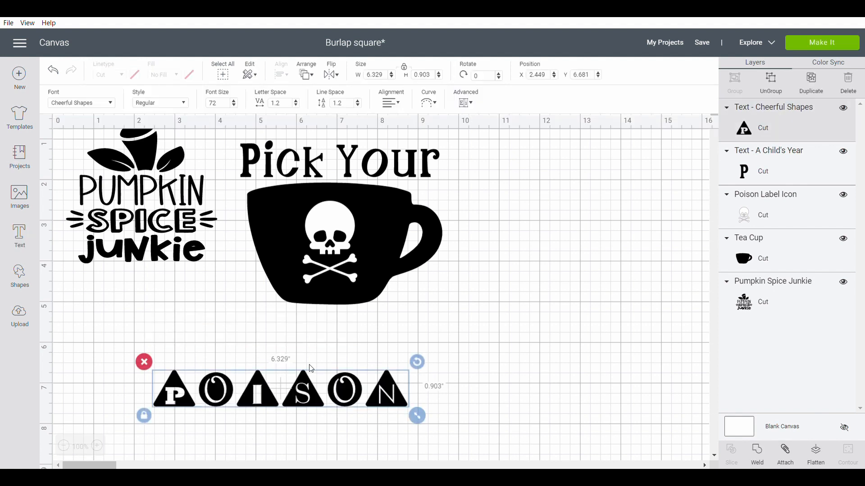
- Place POISON beneath the cup, then slice the skull out of the tea cup
left_click_drag(283, 390, 339, 325)
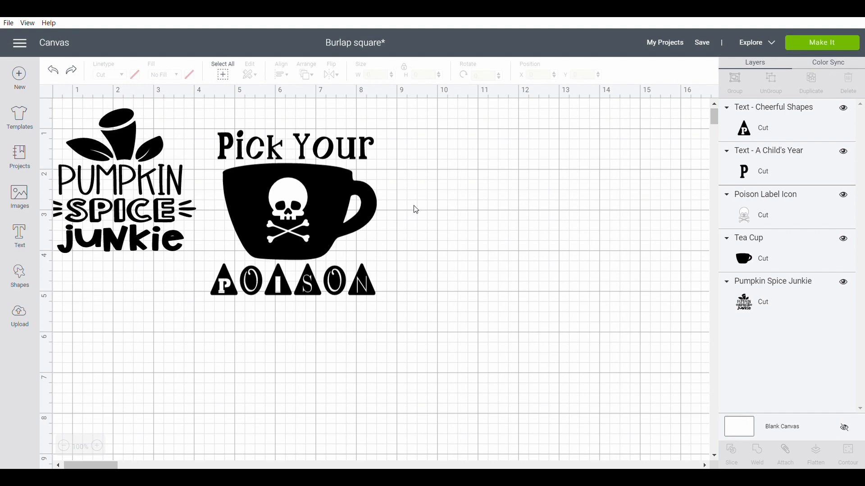
left_click(317, 223)
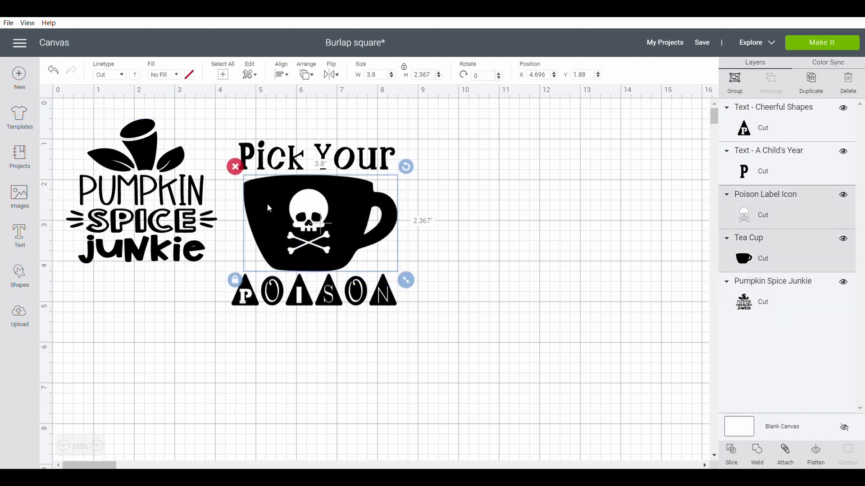
left_click(730, 452)
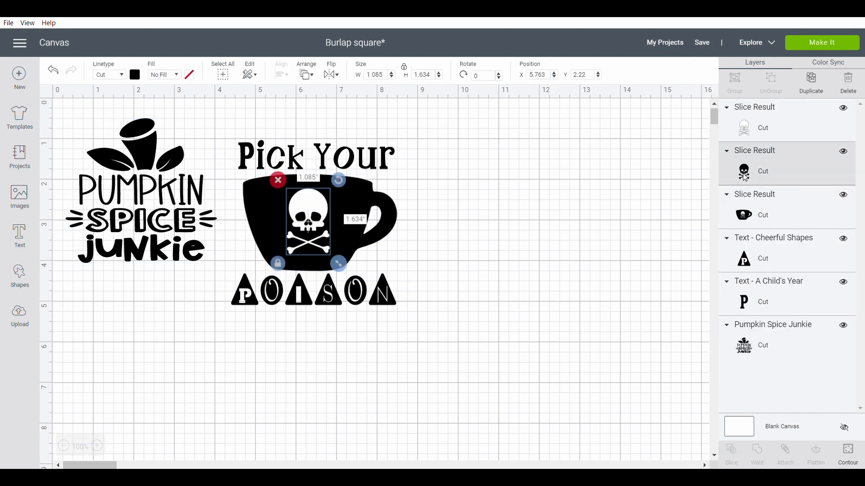